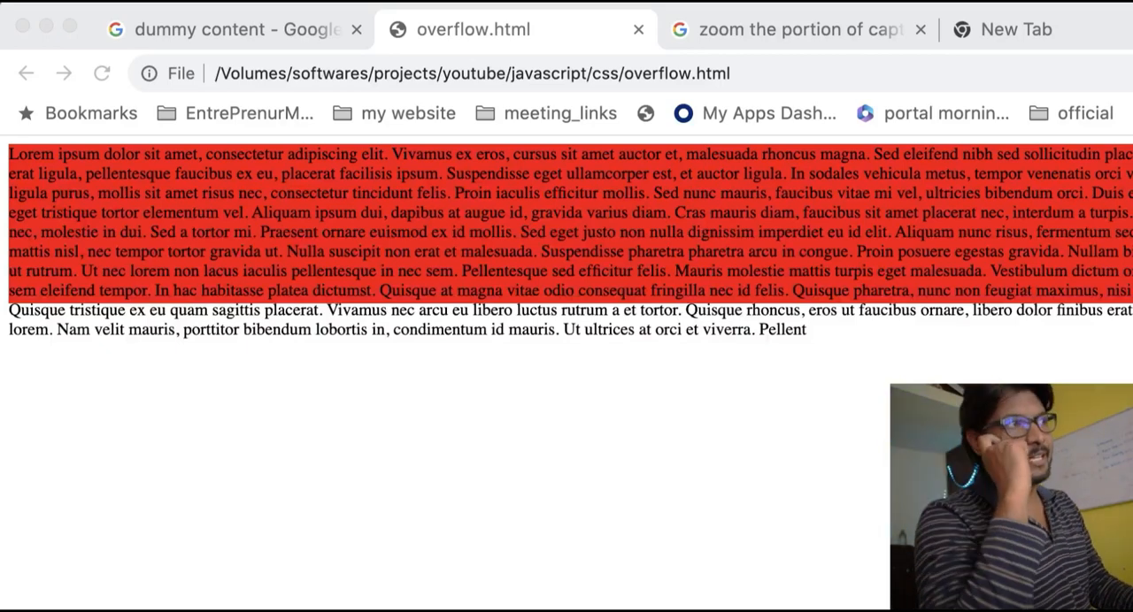
{"action": "mouse_move", "coordinate": [818, 363]}
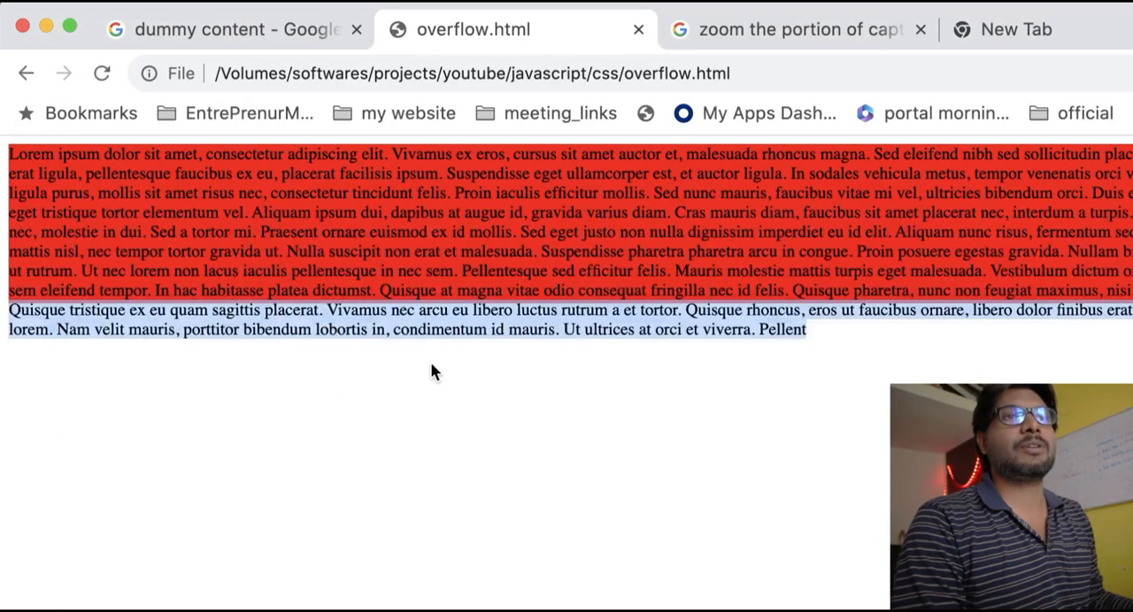
{"action": "mouse_move", "coordinate": [805, 370]}
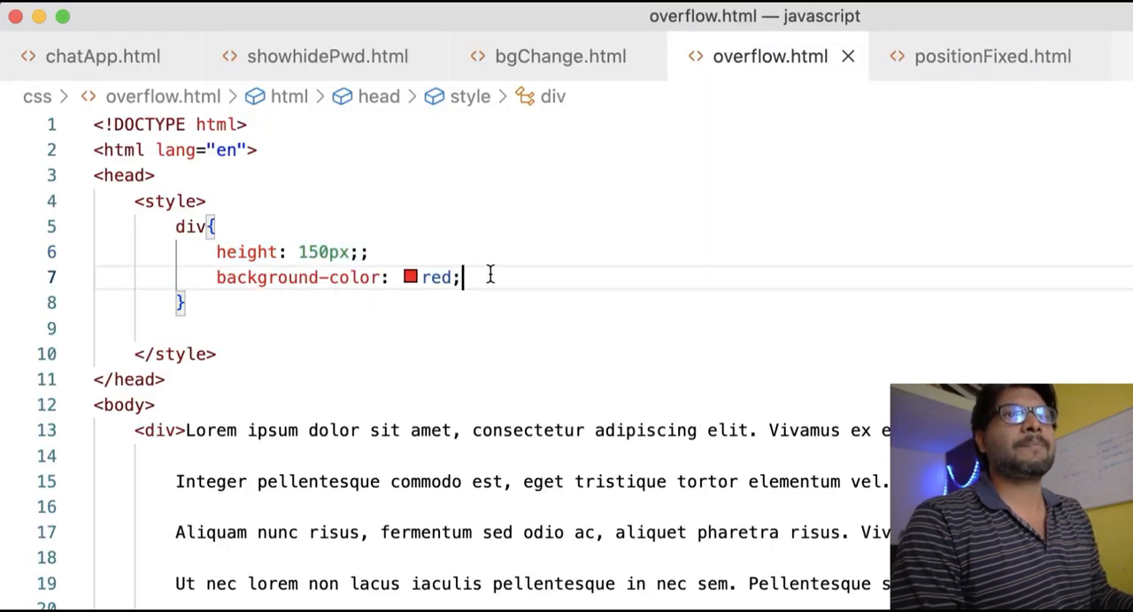
{"action": "type", "text": "ov"}
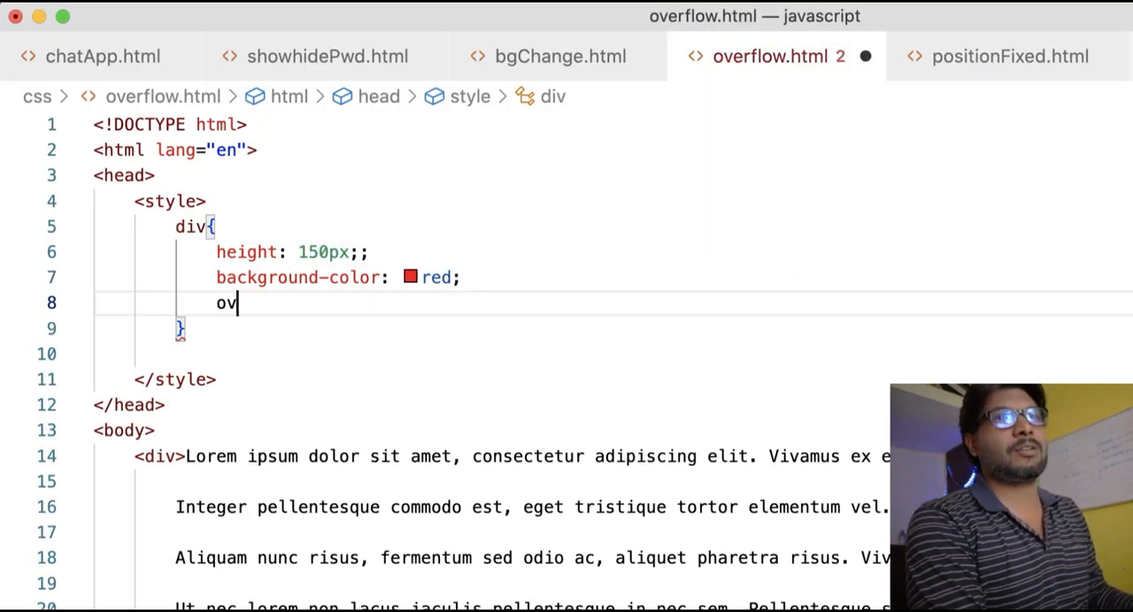
{"action": "type", "text": "erflow:"}
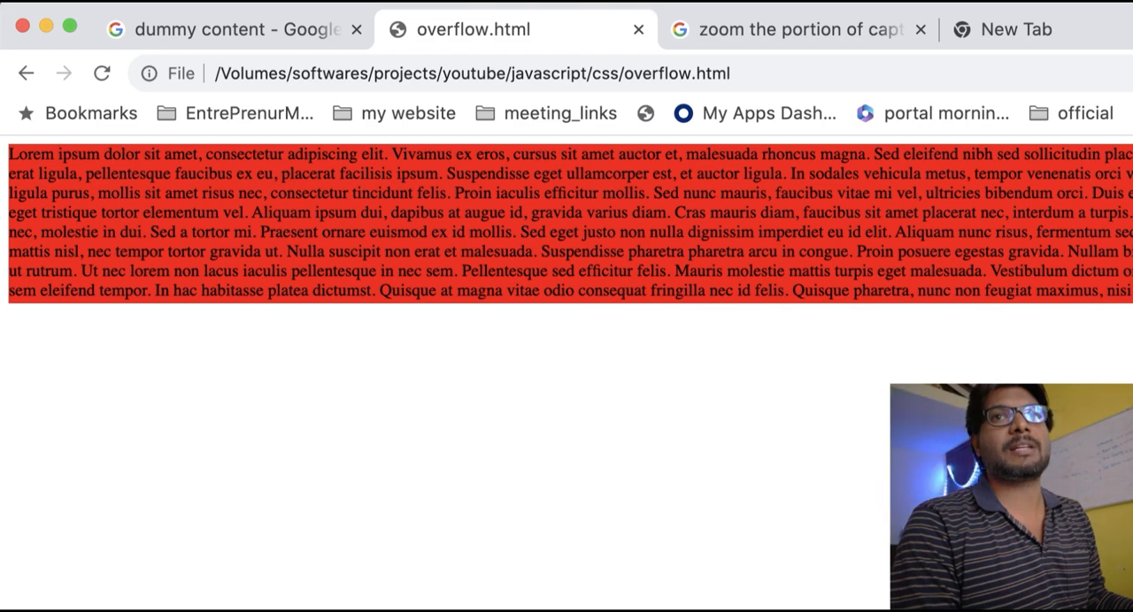
{"action": "mouse_move", "coordinate": [729, 340]}
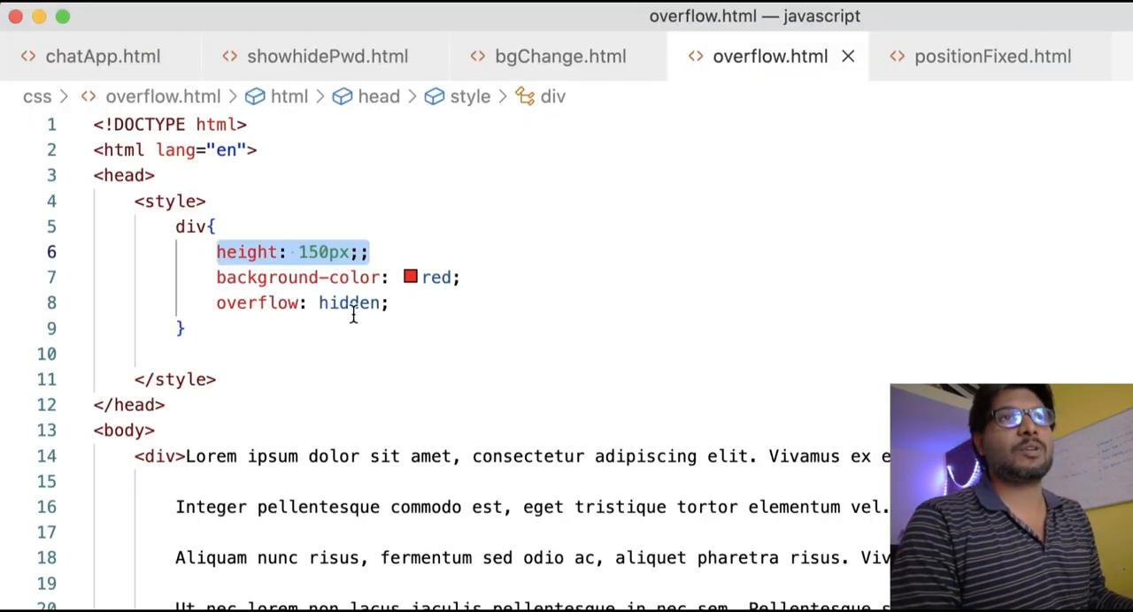
{"action": "type", "text": "scroll"}
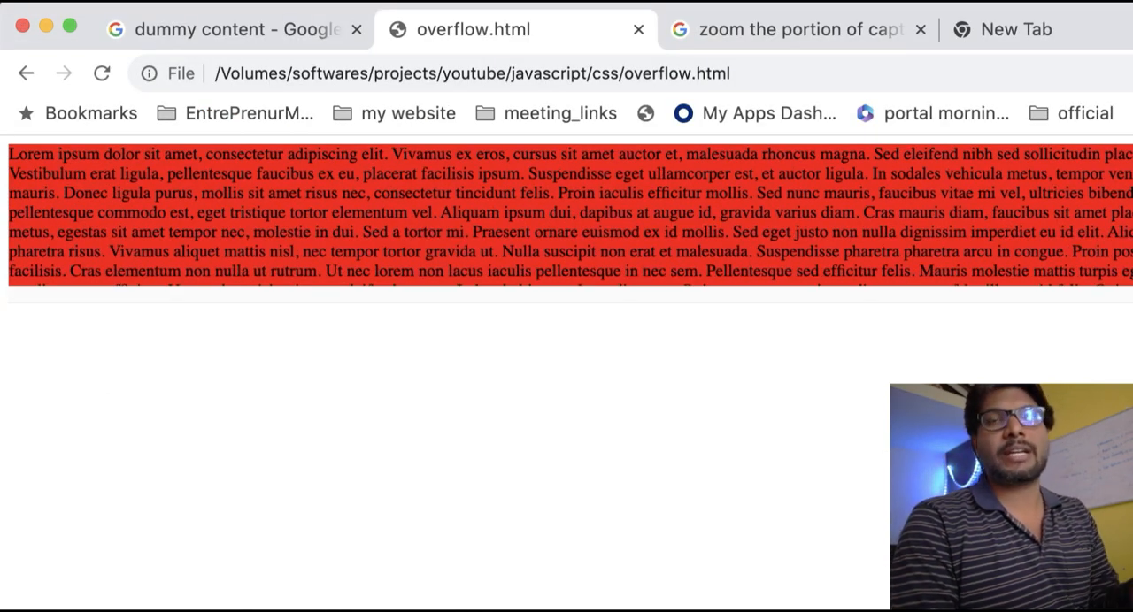
{"action": "scroll", "scroll_direction": "down", "scroll_amount": 3}
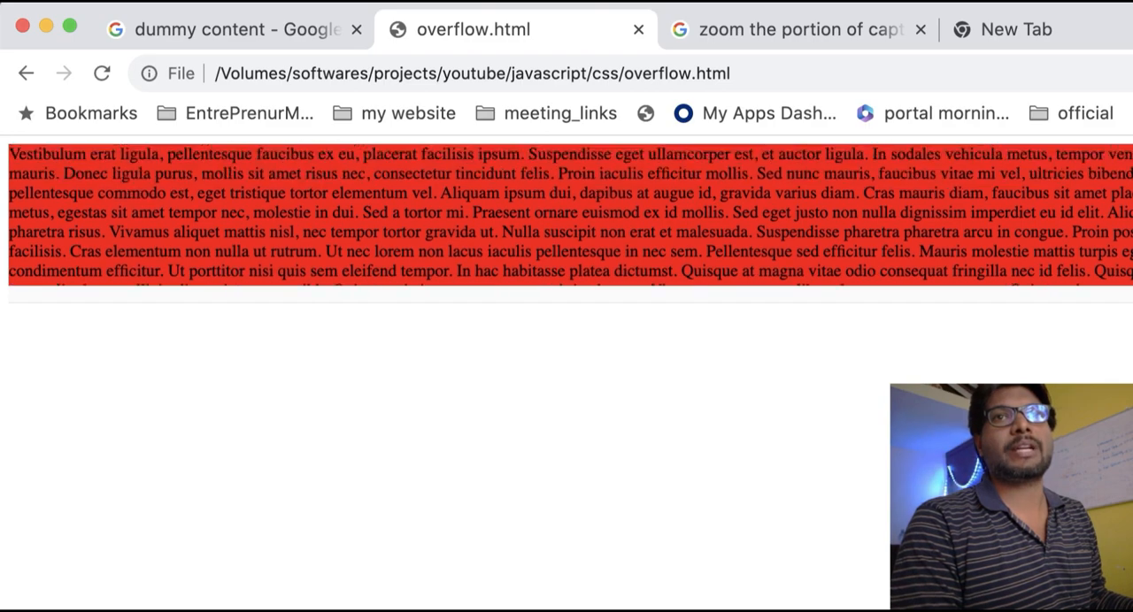
{"action": "scroll", "scroll_direction": "down", "scroll_amount": 3}
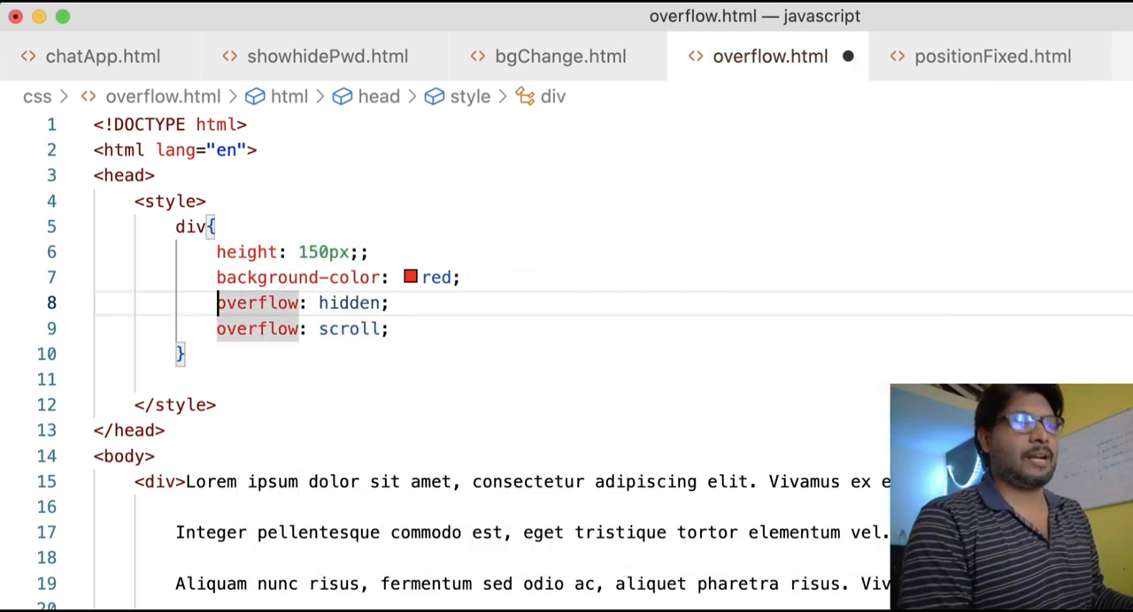
{"action": "type", "text": "/* overflow: hidden; hid */"}
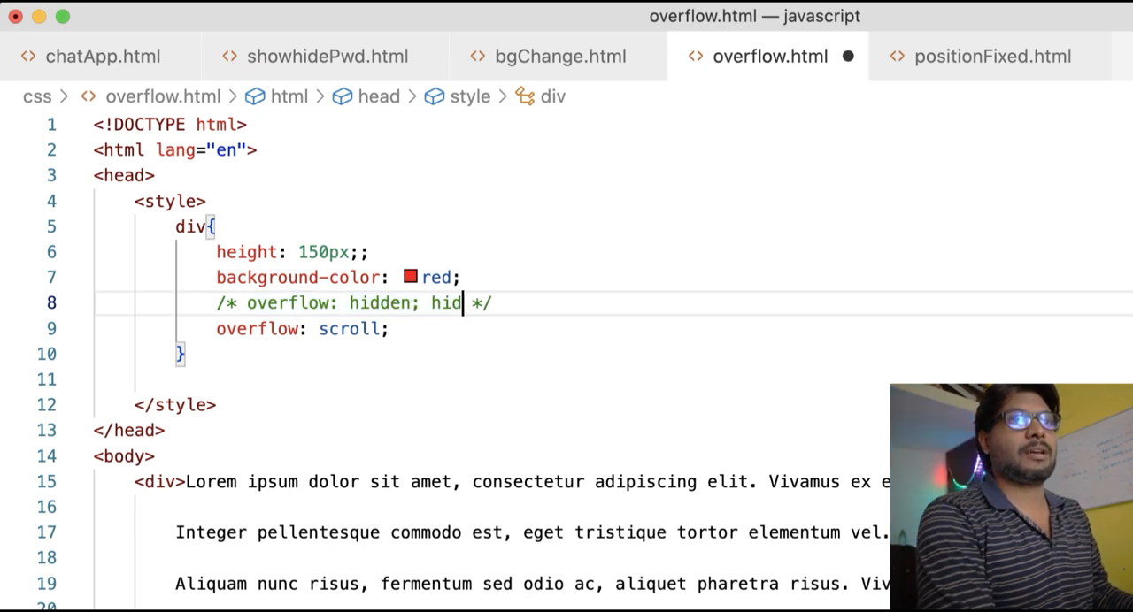